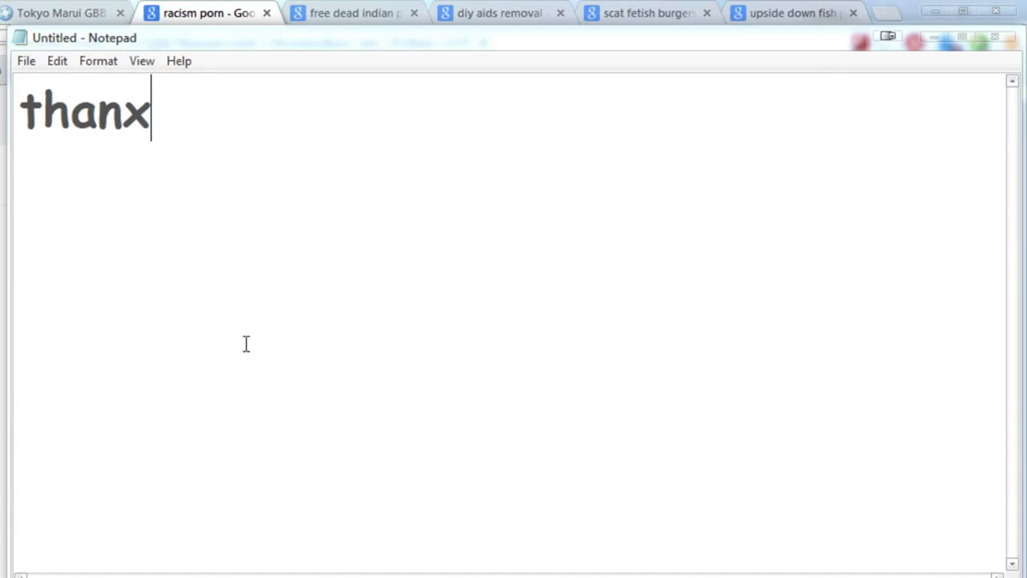
pyautogui.write('4 watchin everyone hope')
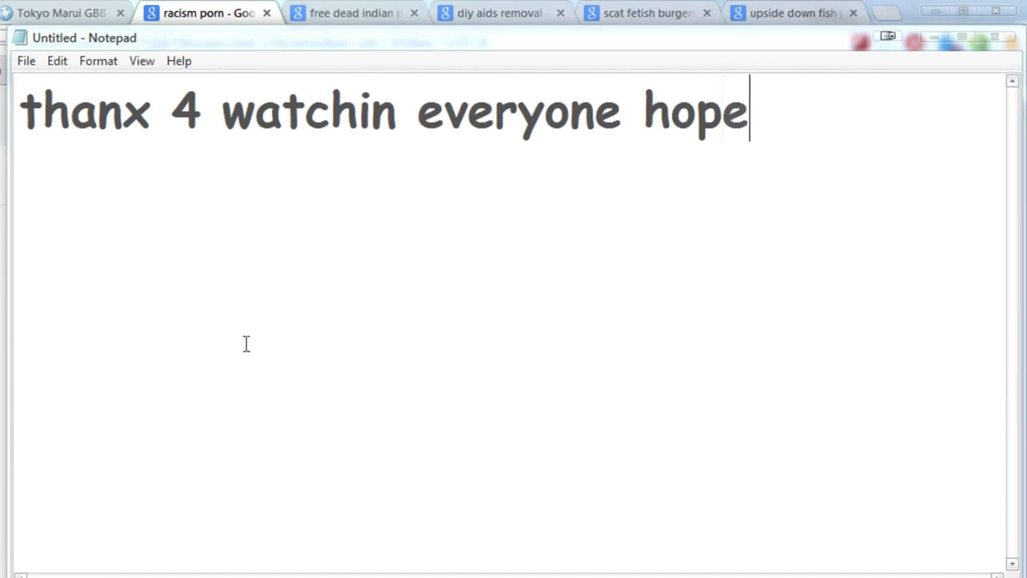
pyautogui.write('u enjoyd my 2torial hope it helpd u')
pyautogui.write('sub')
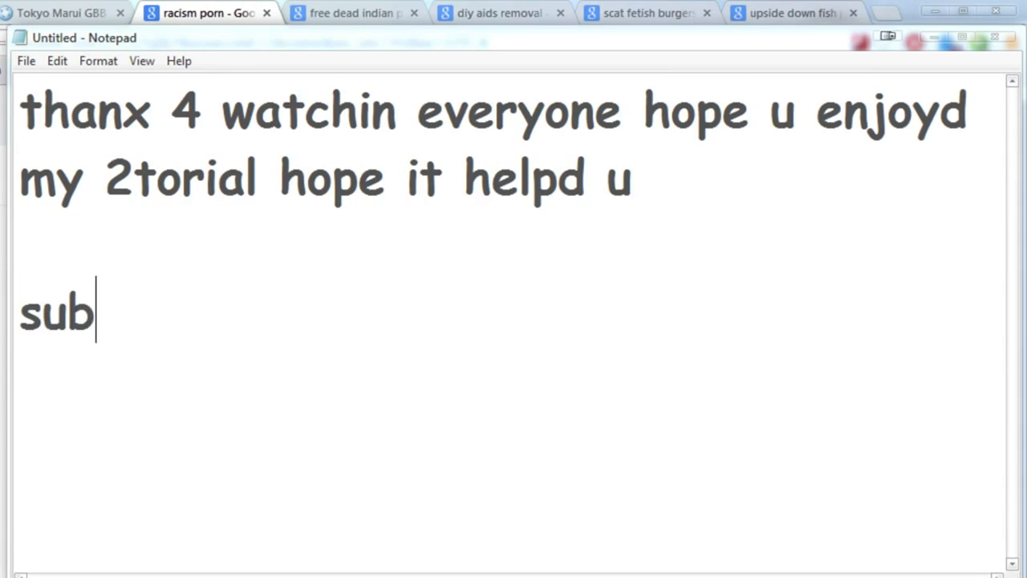
pyautogui.write('scribe for more video')
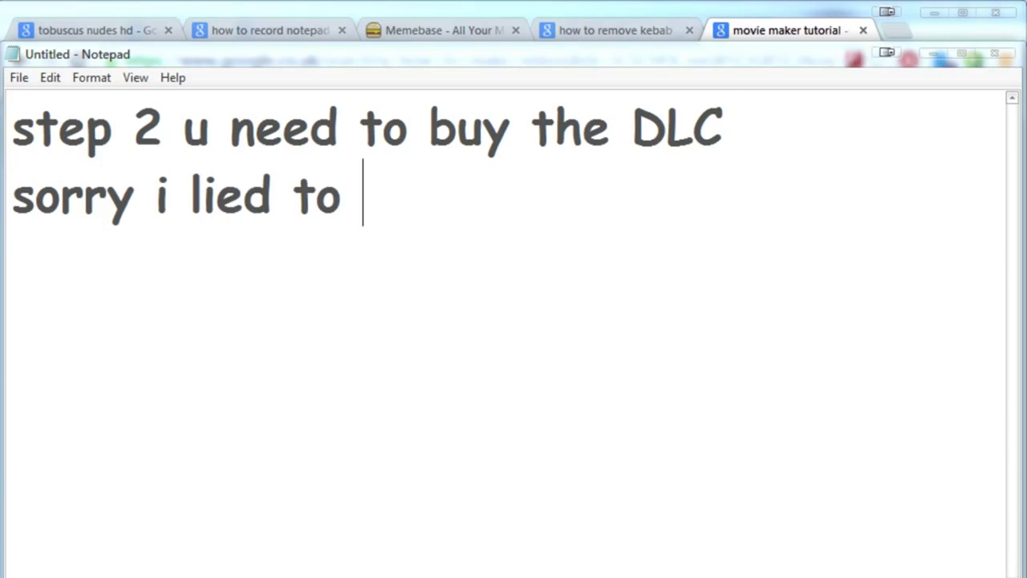
pyautogui.write('u 2 get views (at leas)')
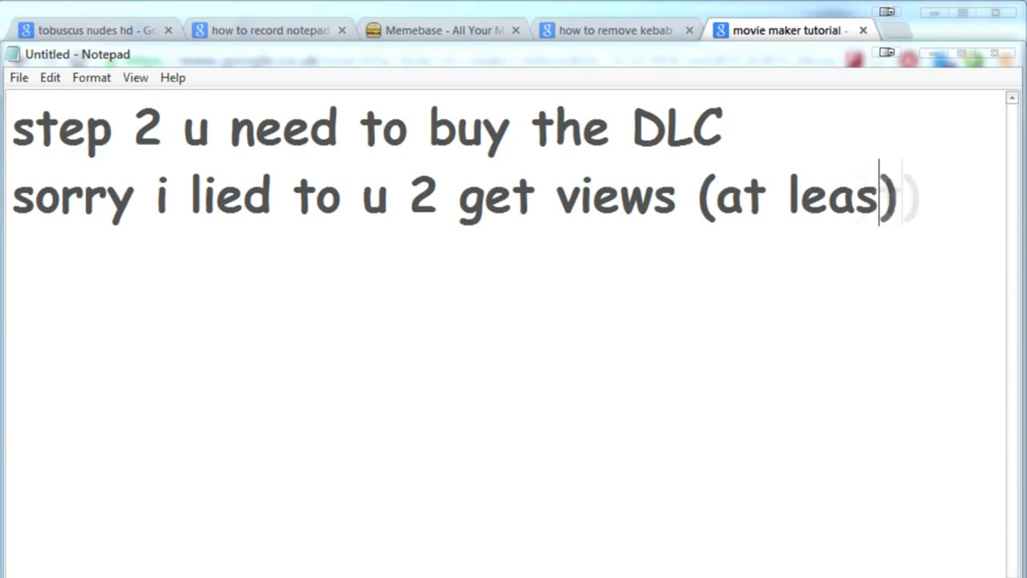
pyautogui.write('t im honest)')
pyautogui.write('lets see some ga')
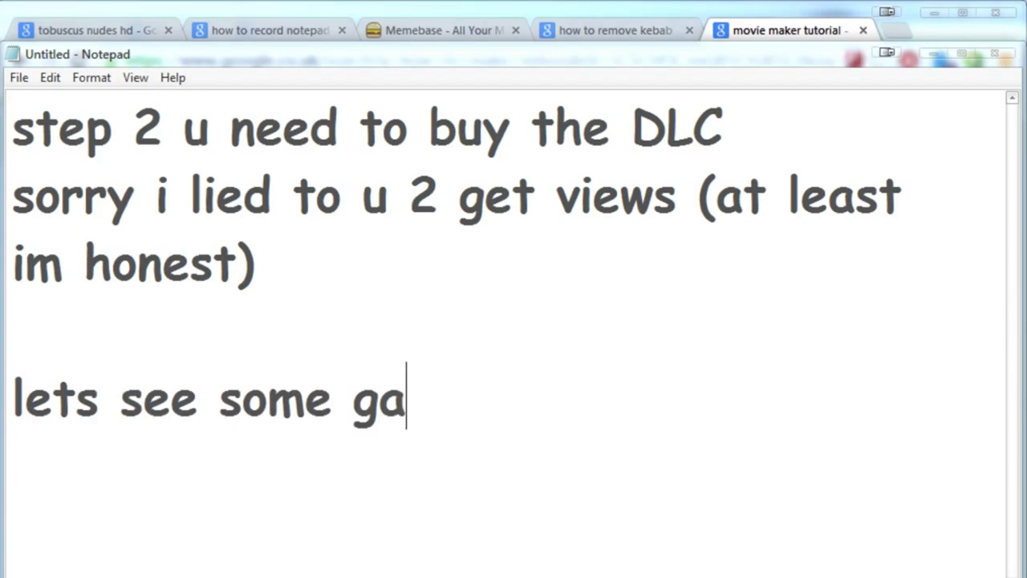
pyautogui.write('meplay of the snoop diddly')
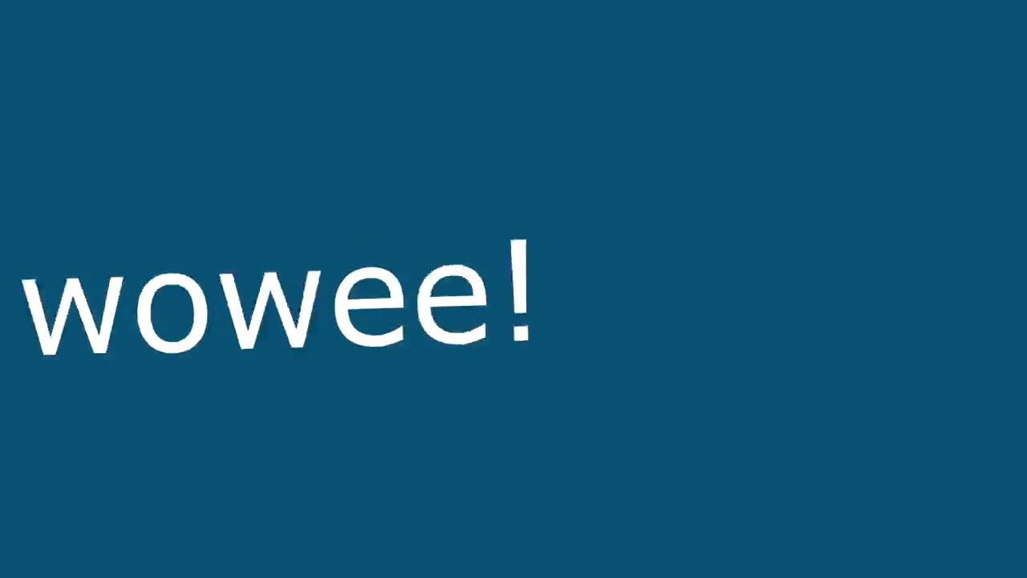
pyautogui.write('wow dont u think that looks very cool')
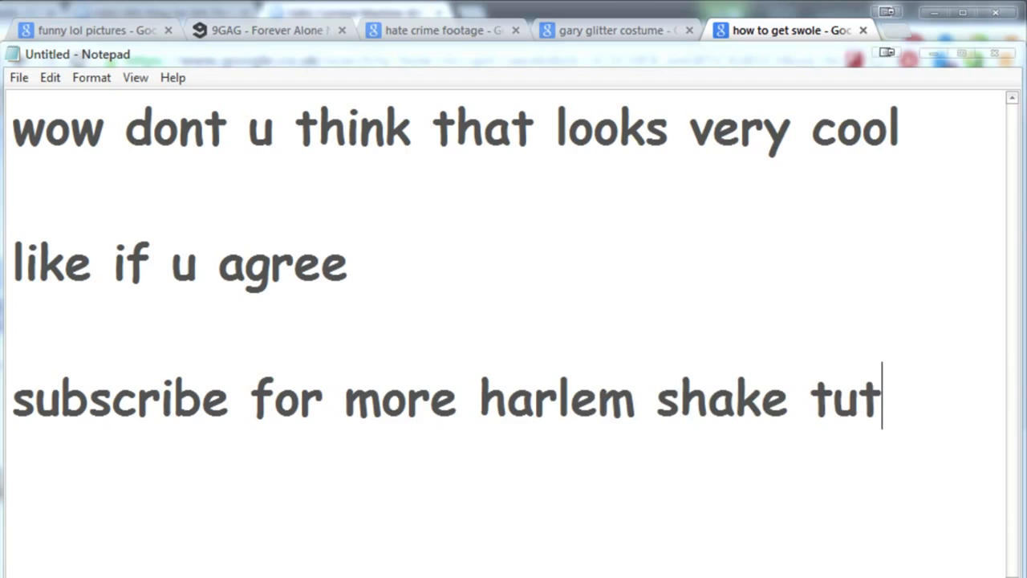
pyautogui.write('orials and linkin park gameplay')
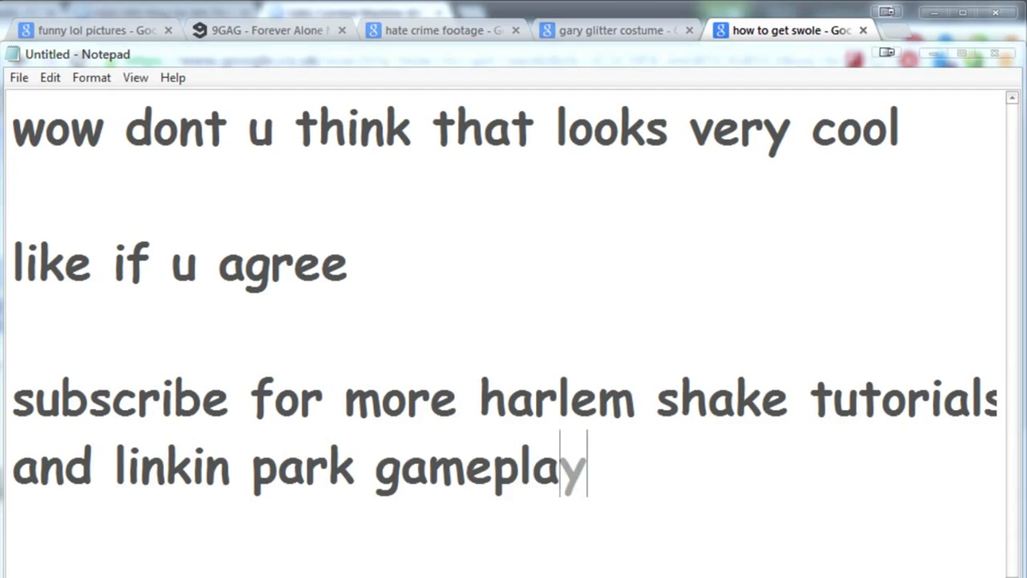
pyautogui.write('bye everyone dont ff')
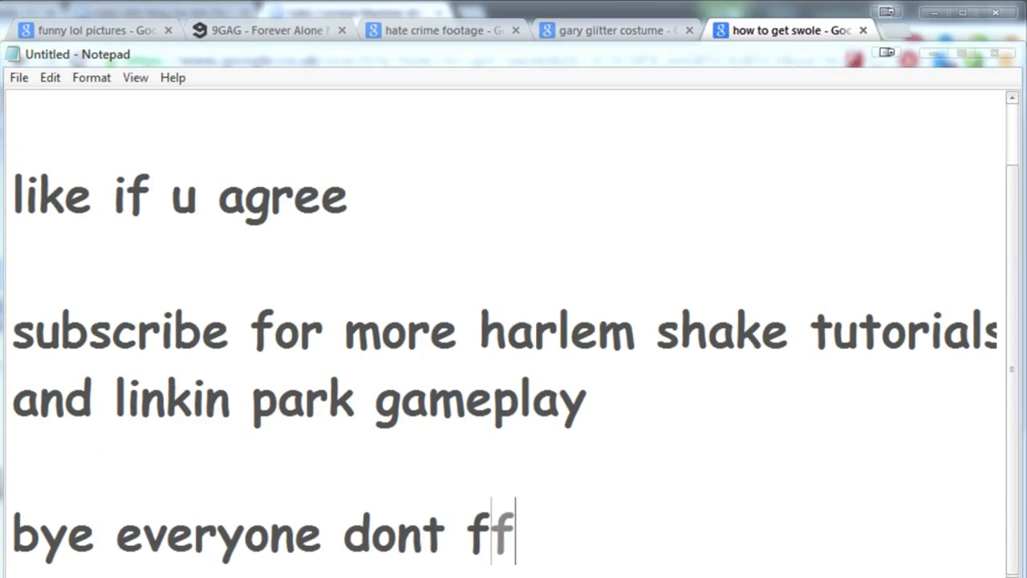